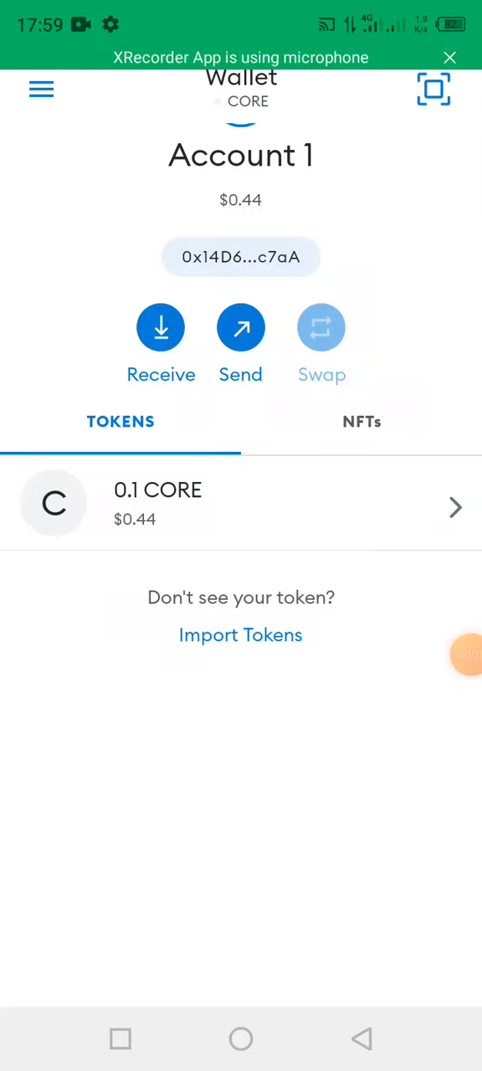
# - Switch from the wallet overview to MetaMask's in-app browser showing scan.coredao.org
pyautogui.click(452, 654)
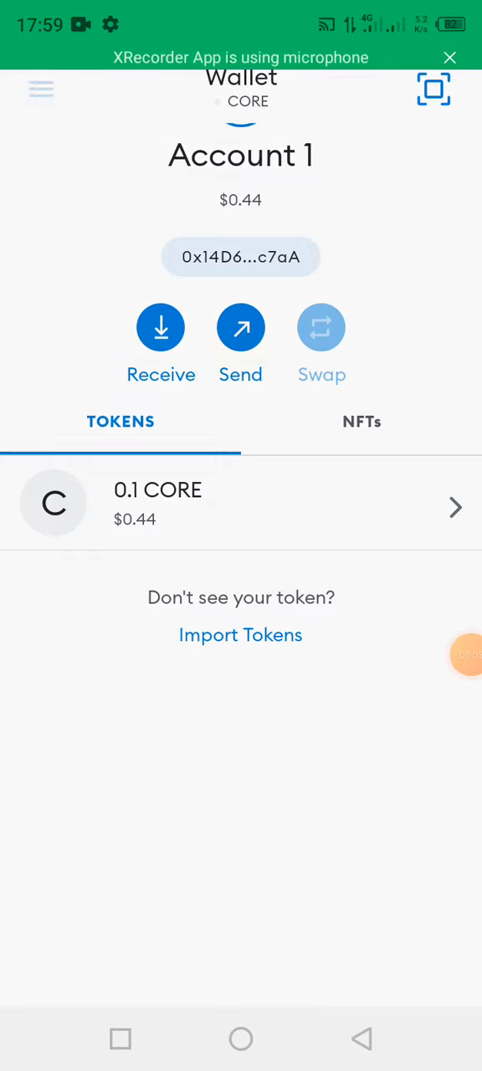
pyautogui.click(41, 90)
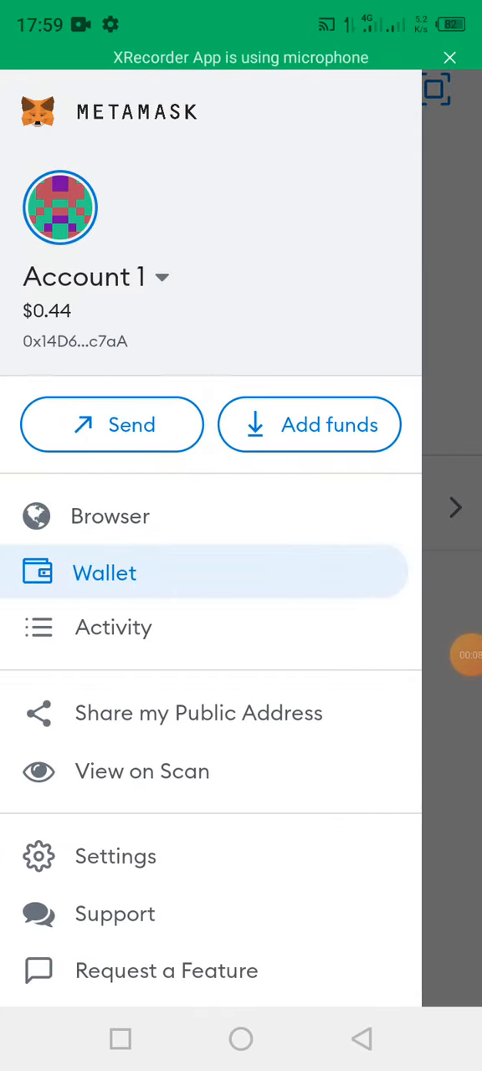
pyautogui.click(104, 572)
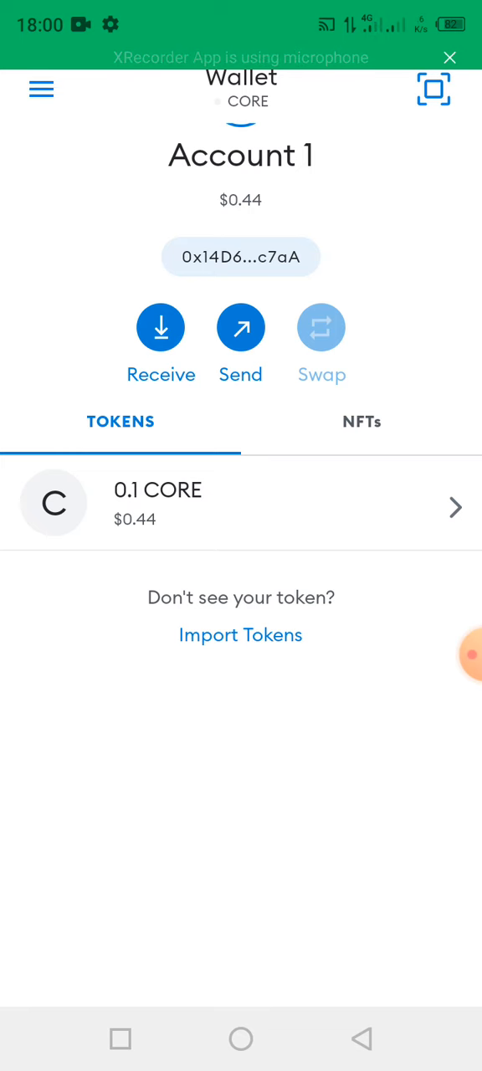
pyautogui.click(41, 89)
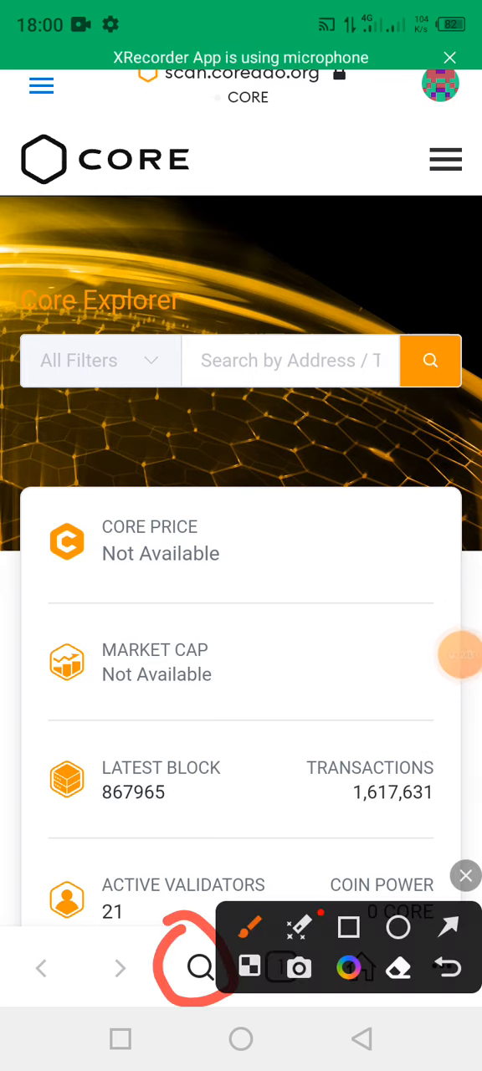
pyautogui.click(241, 87)
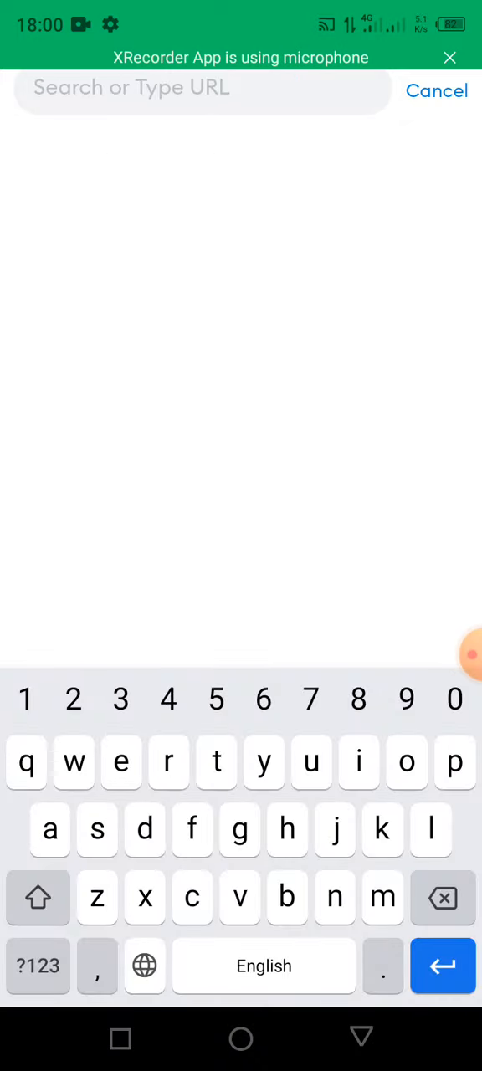
pyautogui.click(201, 87)
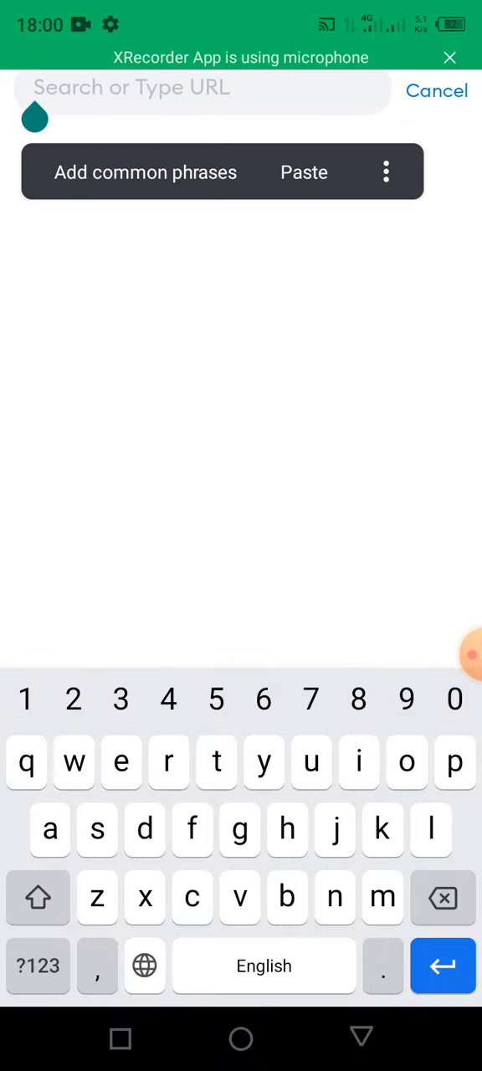
pyautogui.write('https://coredao.org/')
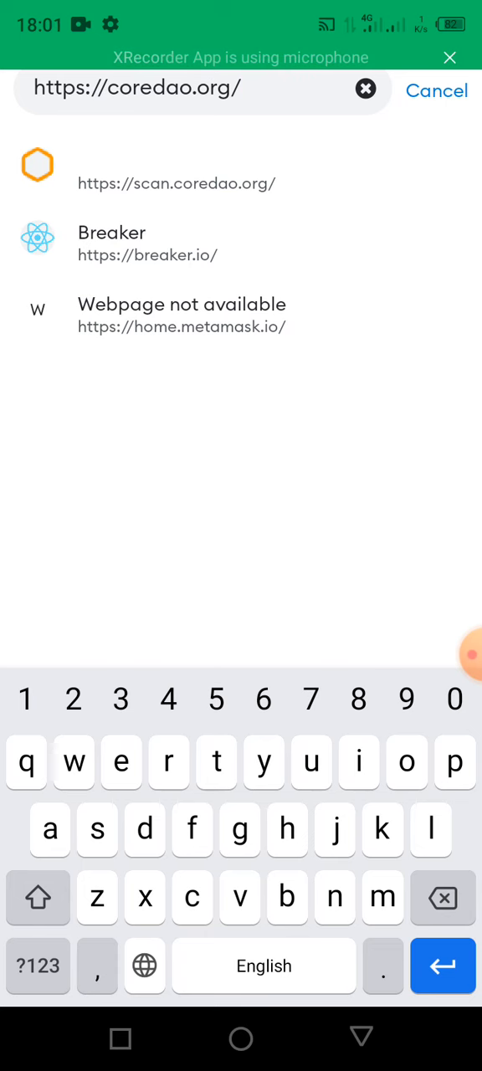
pyautogui.click(177, 183)
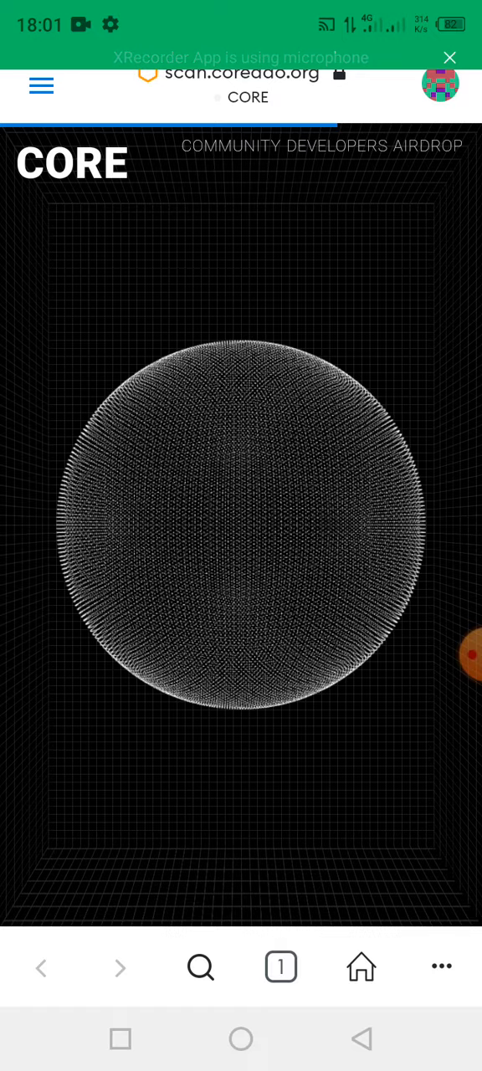
# - Dismiss the cookie banner on the Core DAO homepage and scroll through it
pyautogui.scroll(3)
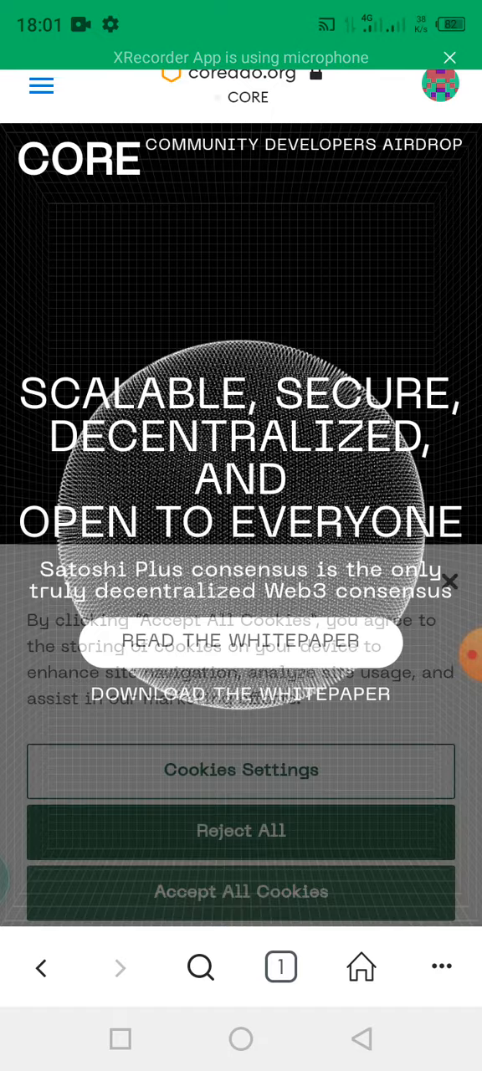
pyautogui.click(241, 891)
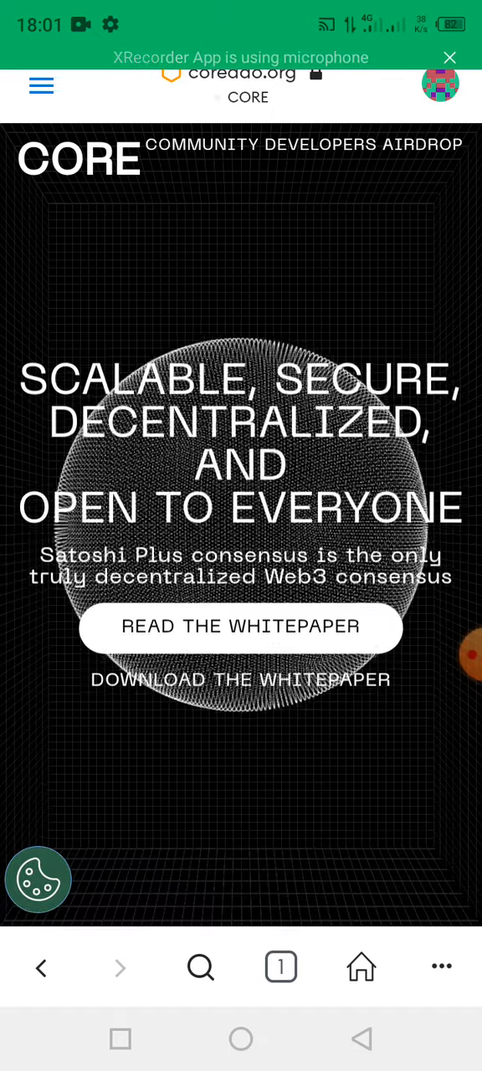
pyautogui.scroll(-3)
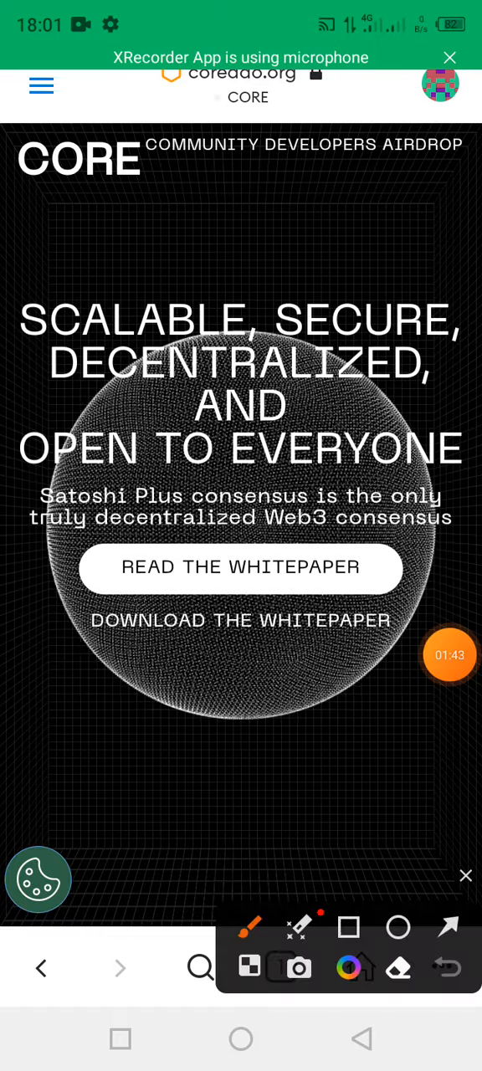
pyautogui.moveTo(419, 167); pyautogui.dragTo(351, 444)
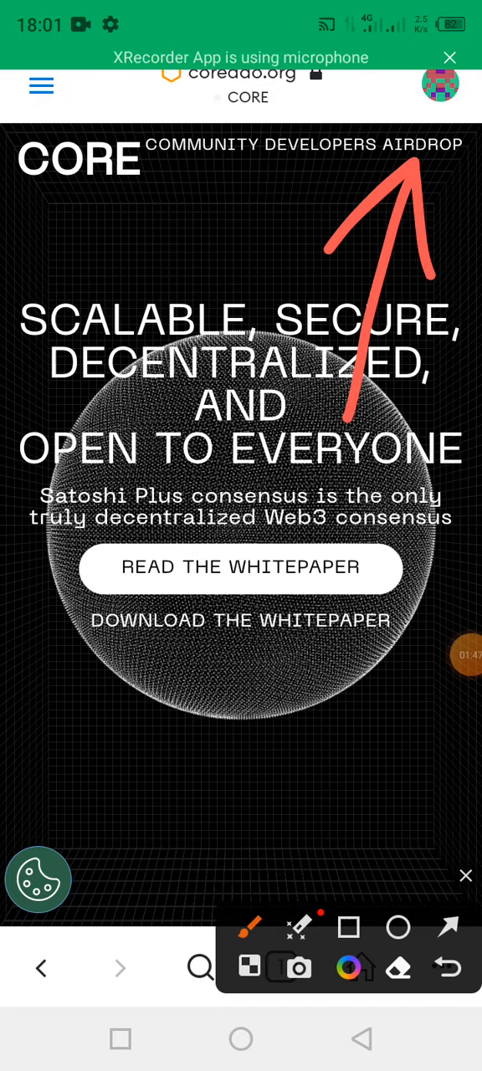
# - Open the Community Developers Airdrop and confirm Nigeria as country of residence
pyautogui.click(422, 145)
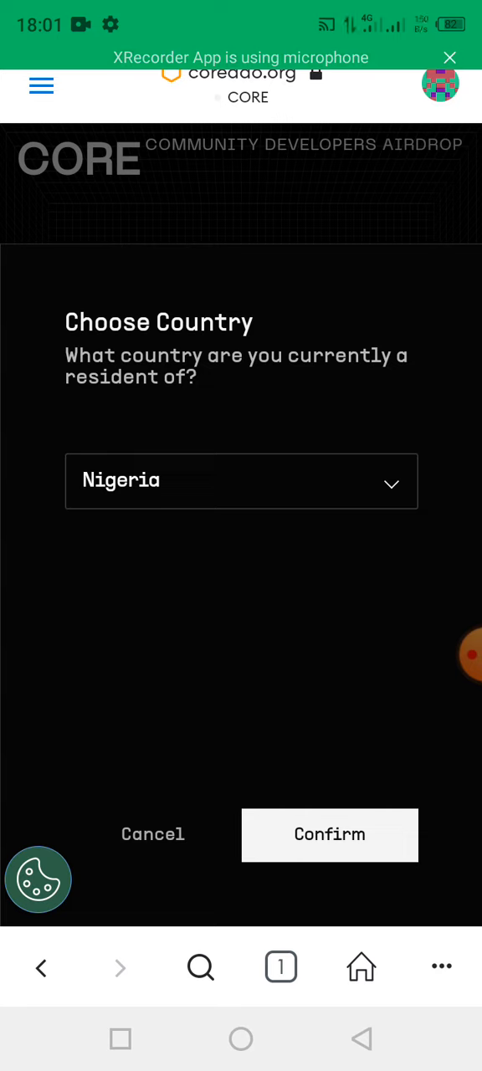
pyautogui.click(469, 656)
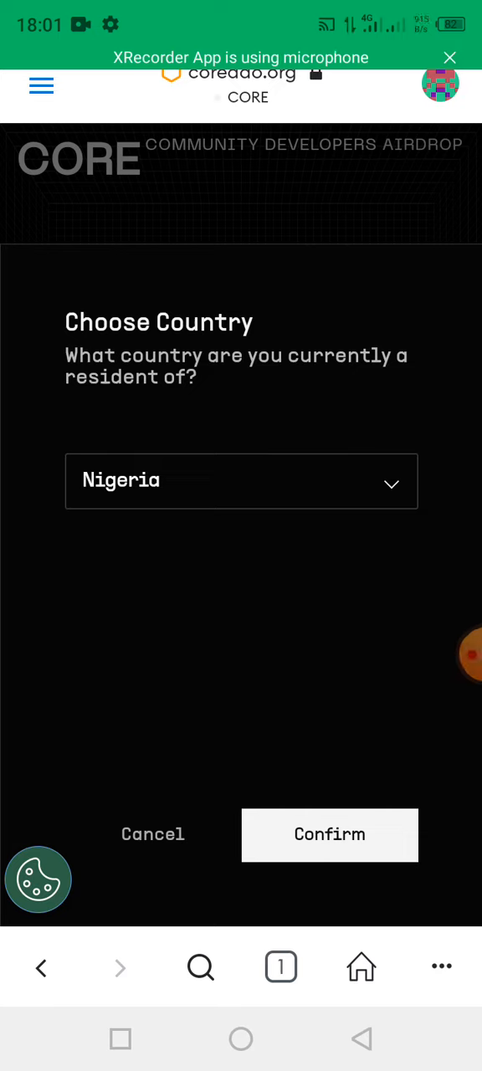
pyautogui.click(459, 656)
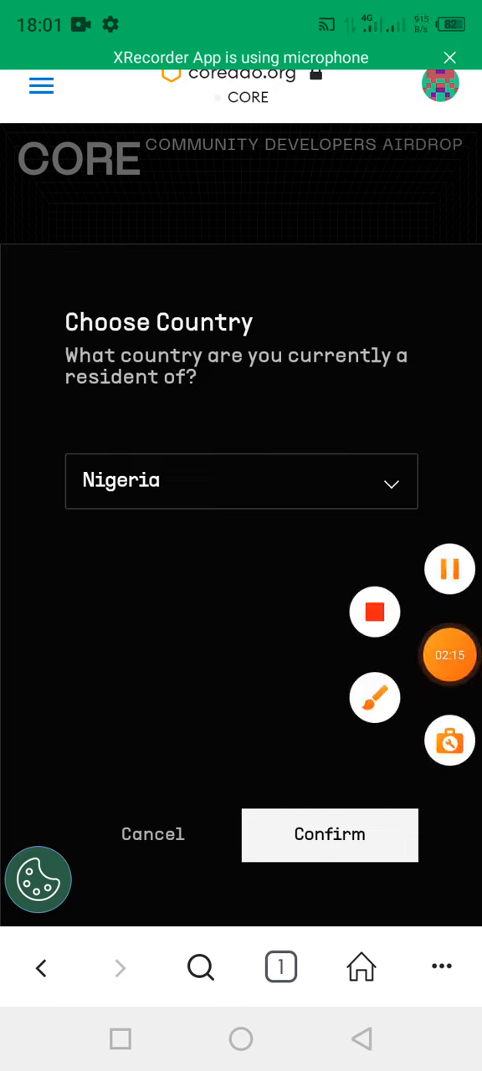
pyautogui.click(374, 697)
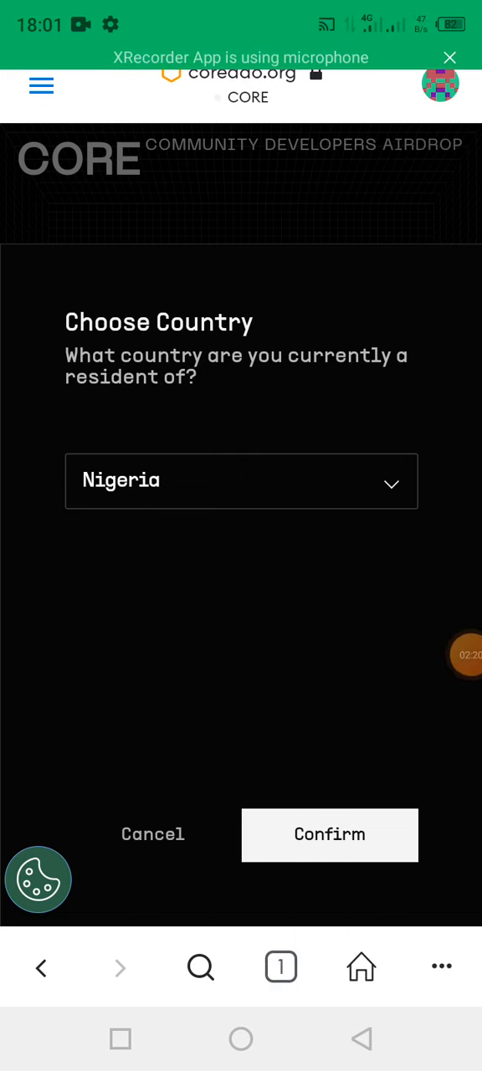
pyautogui.click(330, 835)
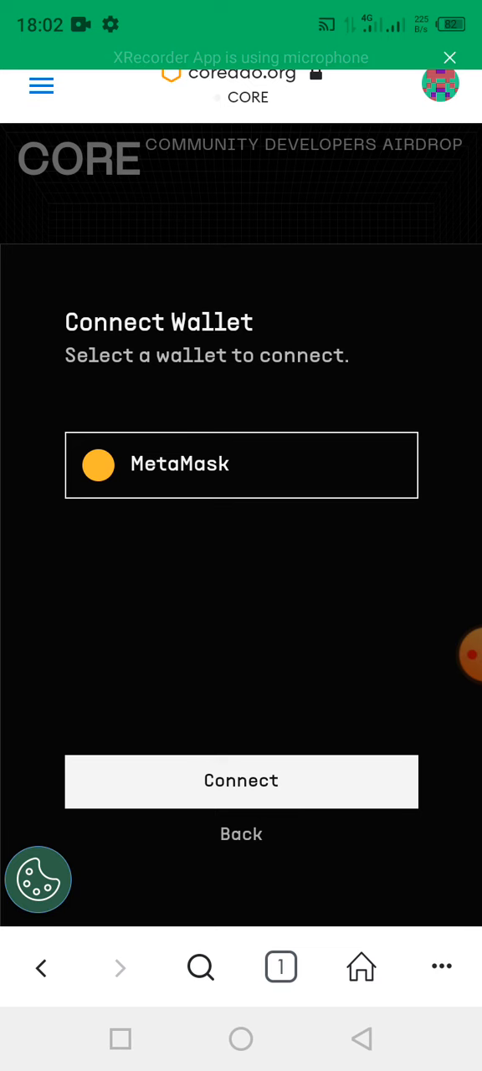
# - Connect MetaMask to the airdrop site, approving the 'Connect to this site?' prompt
pyautogui.click(241, 782)
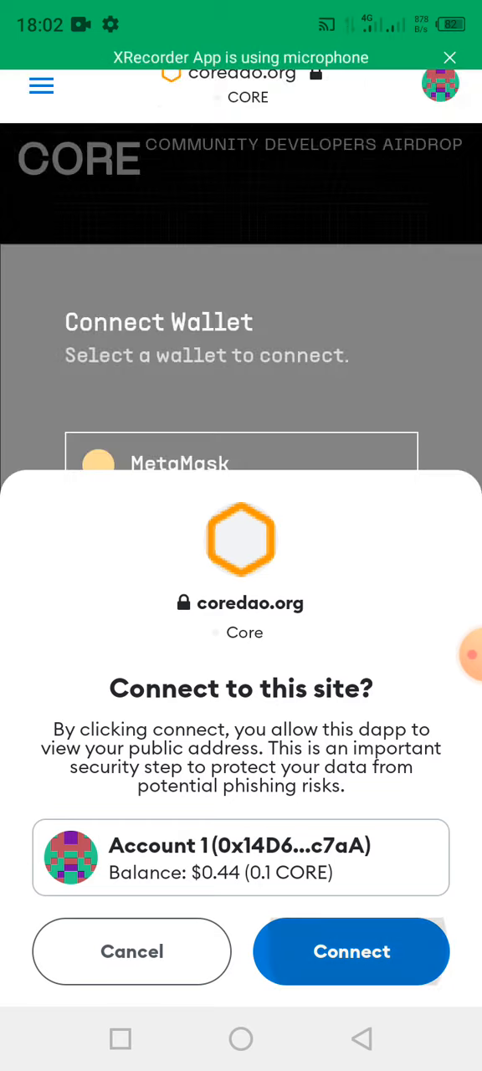
pyautogui.click(351, 952)
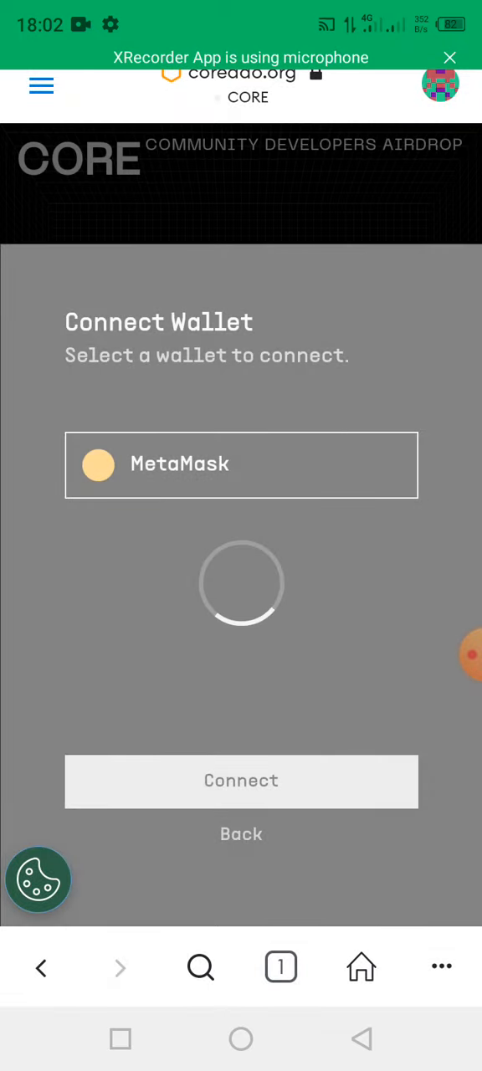
pyautogui.click(241, 781)
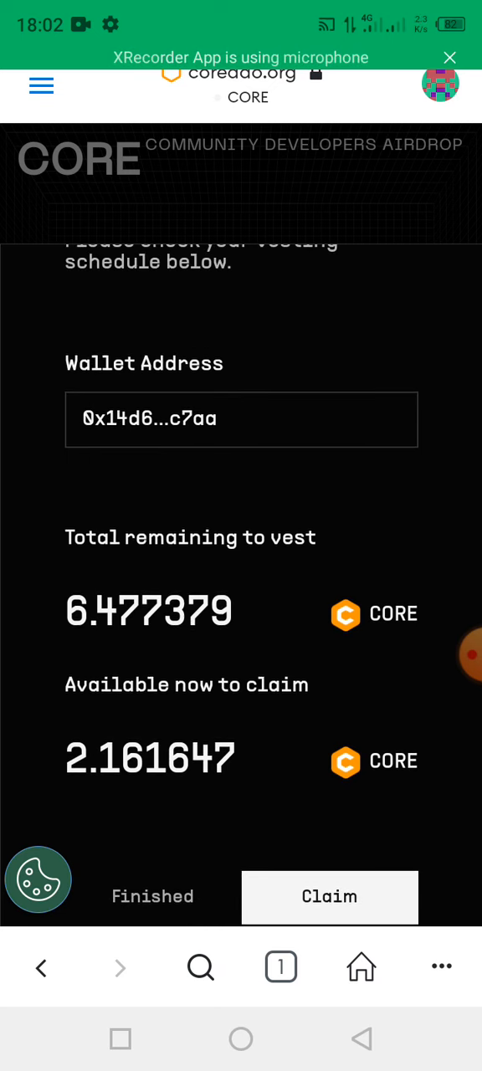
# - Review the 6.477379 CORE vesting and 2.161647 CORE claimable, then start the claim
pyautogui.scroll(3)
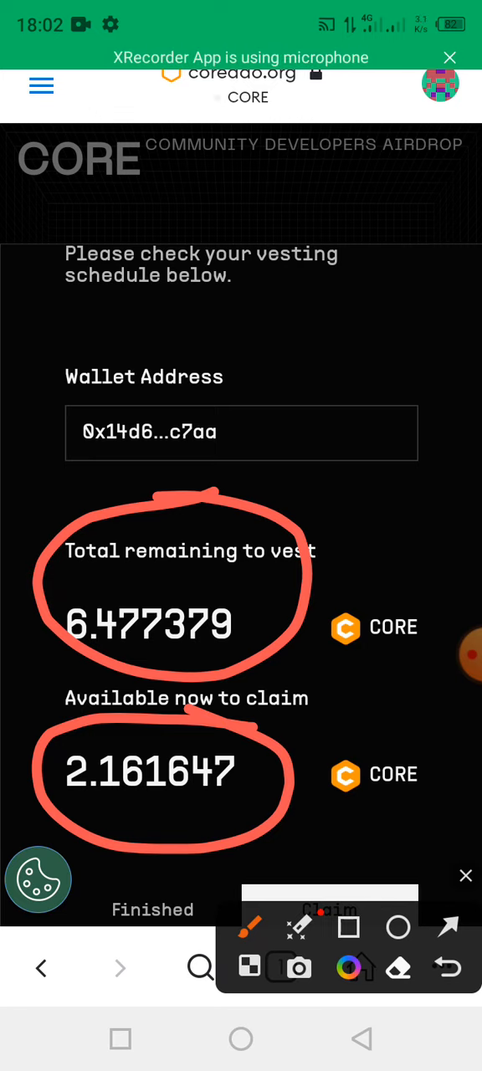
pyautogui.click(465, 875)
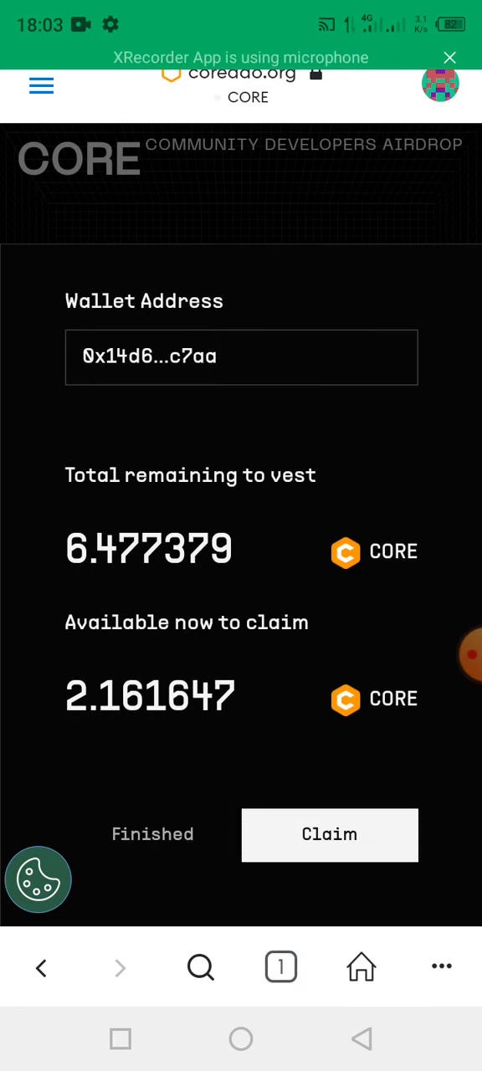
pyautogui.scroll(3)
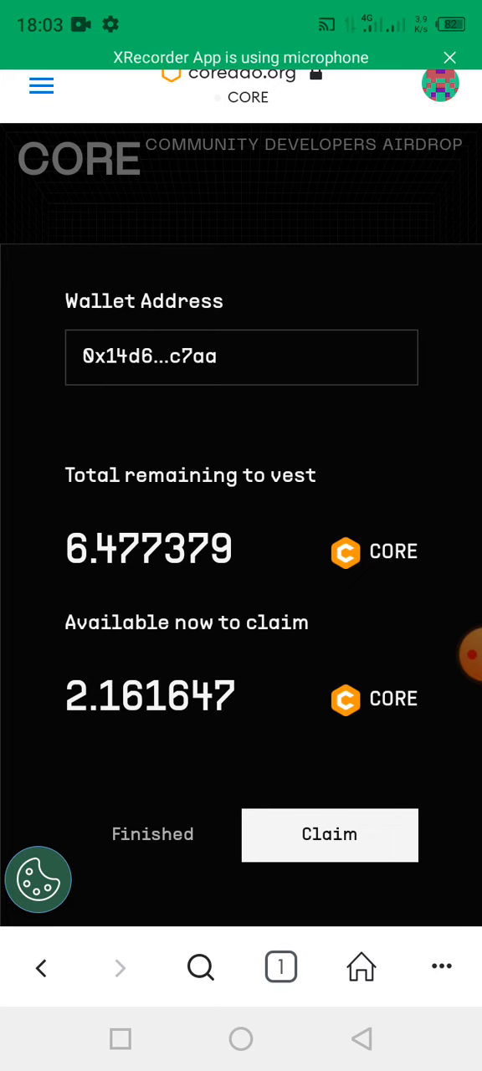
pyautogui.click(330, 836)
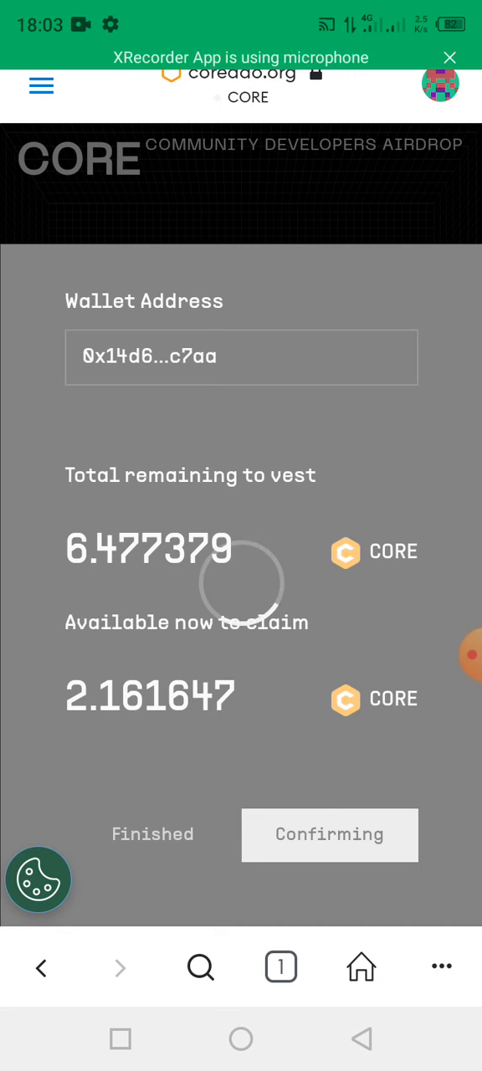
# - Bring up the coredao.org transaction request: 0 CORE, 0.00009 CORE gas
pyautogui.click(329, 834)
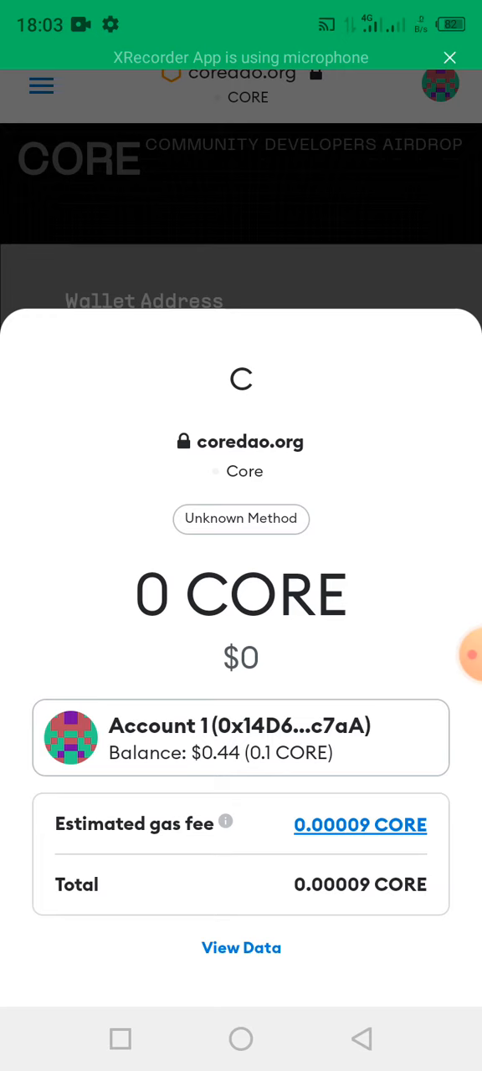
pyautogui.click(469, 655)
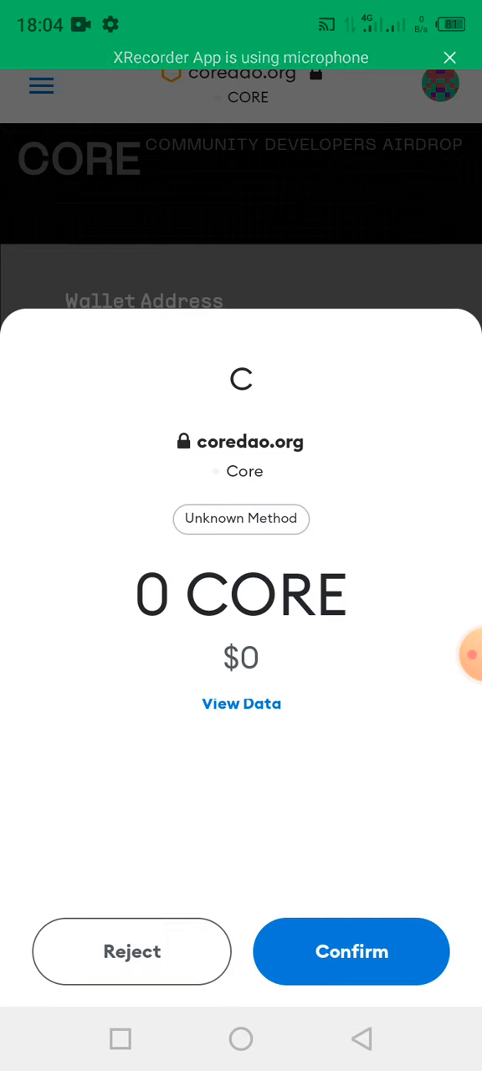
# - Confirm the claim transaction in MetaMask and wait for submission
pyautogui.click(350, 951)
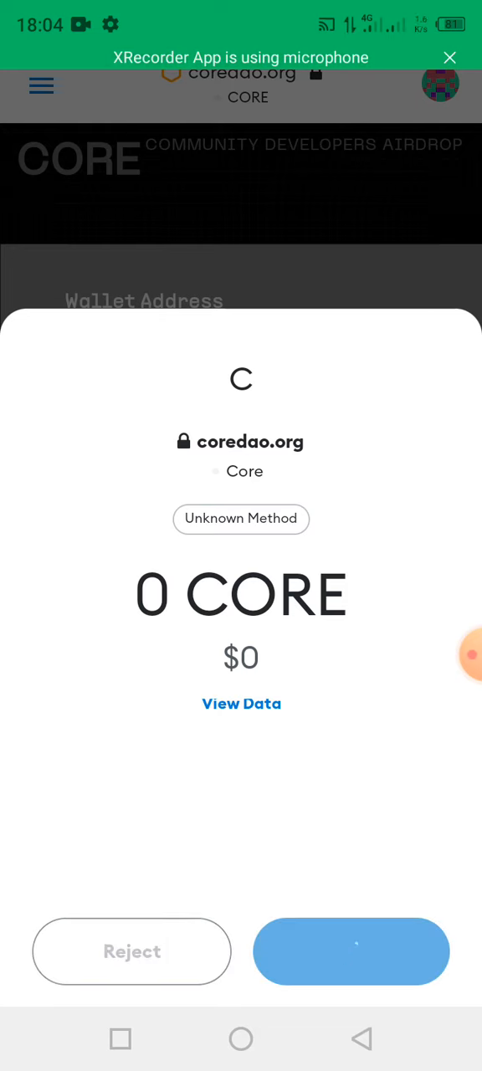
pyautogui.click(351, 951)
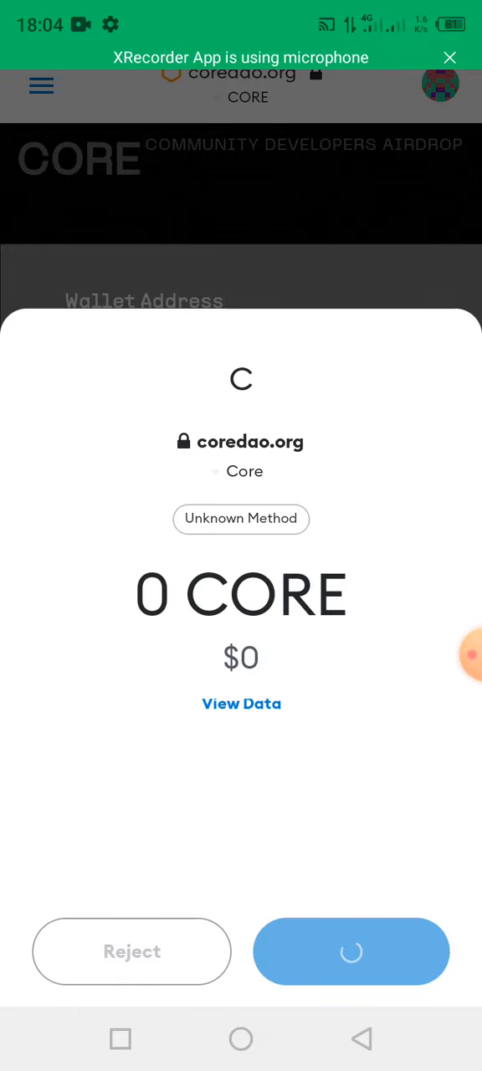
pyautogui.click(351, 952)
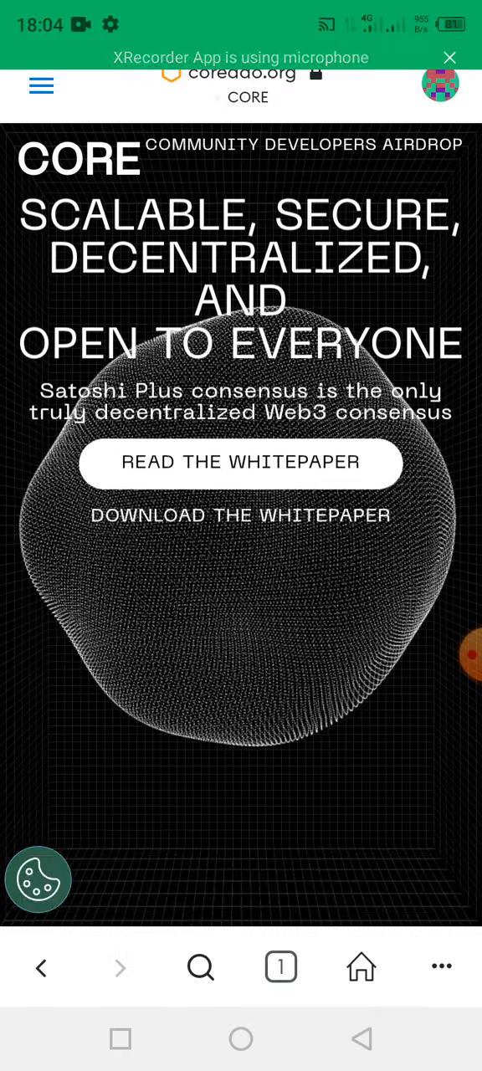
# - Go to the wallet view to see Account 1 holding 2.26157 CORE ($10.28)
pyautogui.click(449, 656)
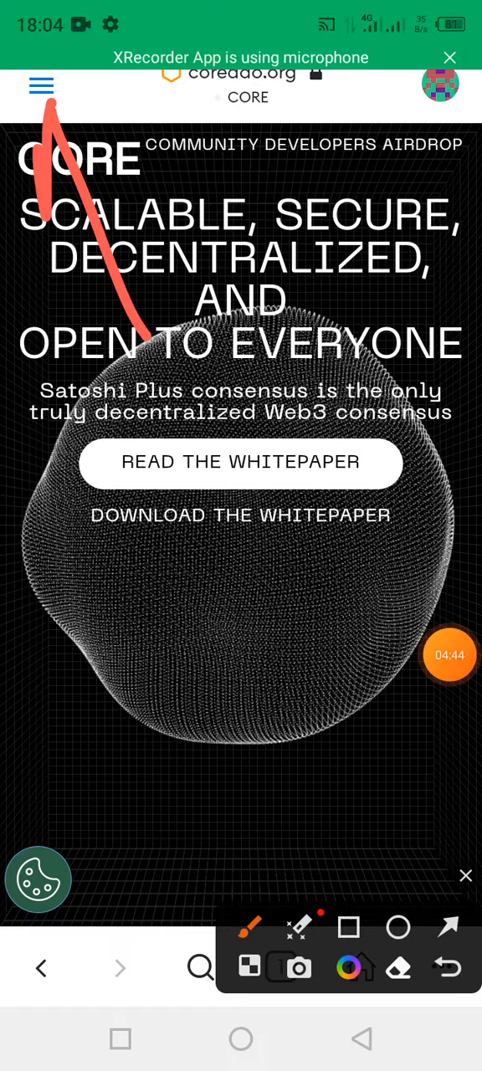
pyautogui.click(466, 875)
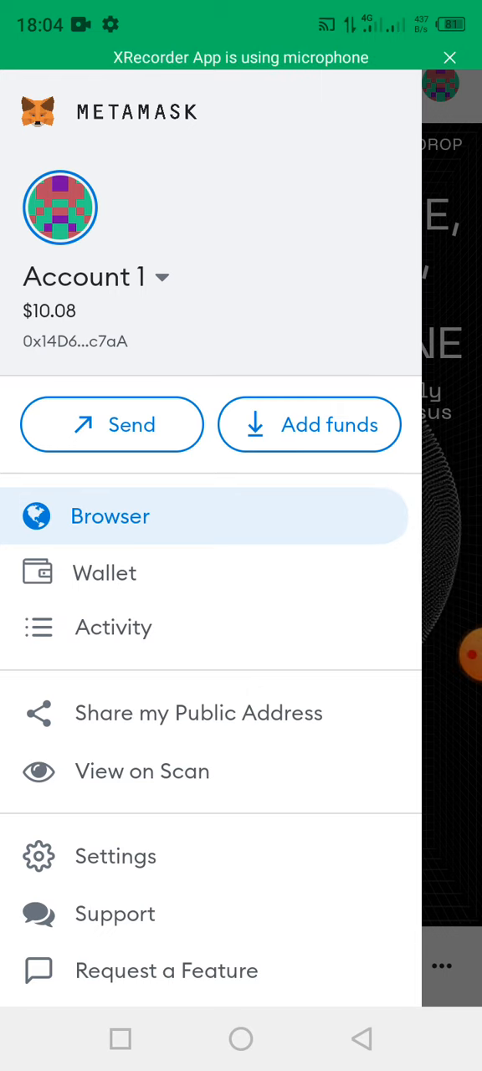
pyautogui.click(105, 573)
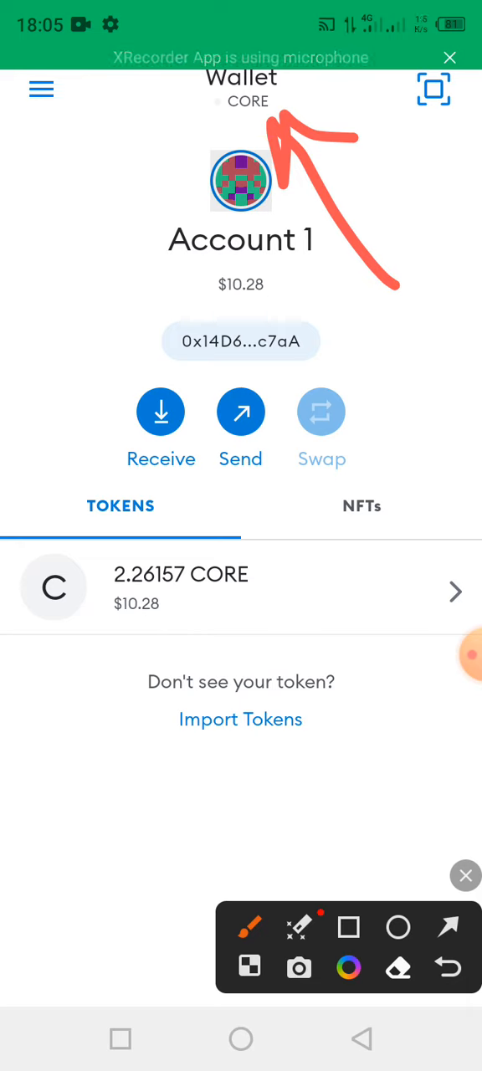
# - Check the network list, keep CORE active, and return to the Core DAO site
pyautogui.click(241, 101)
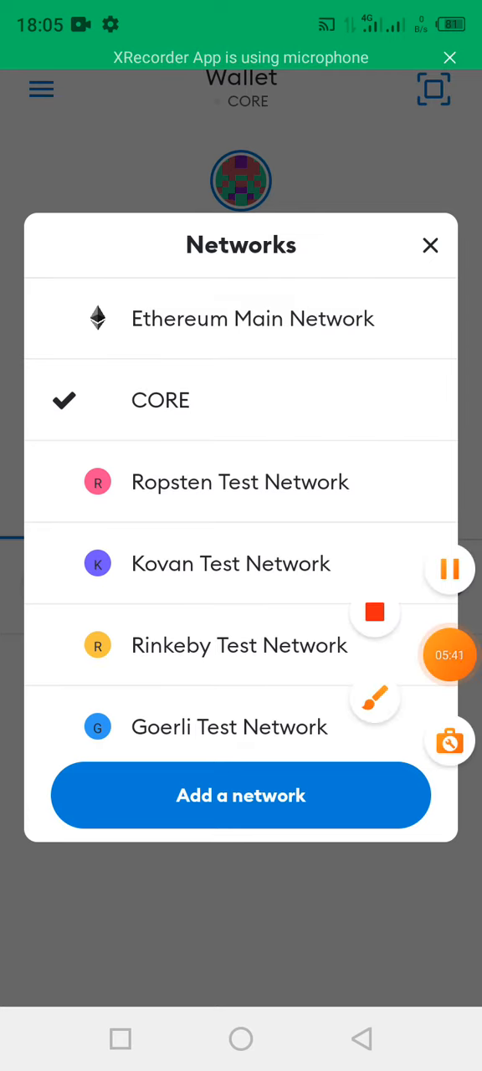
pyautogui.click(374, 701)
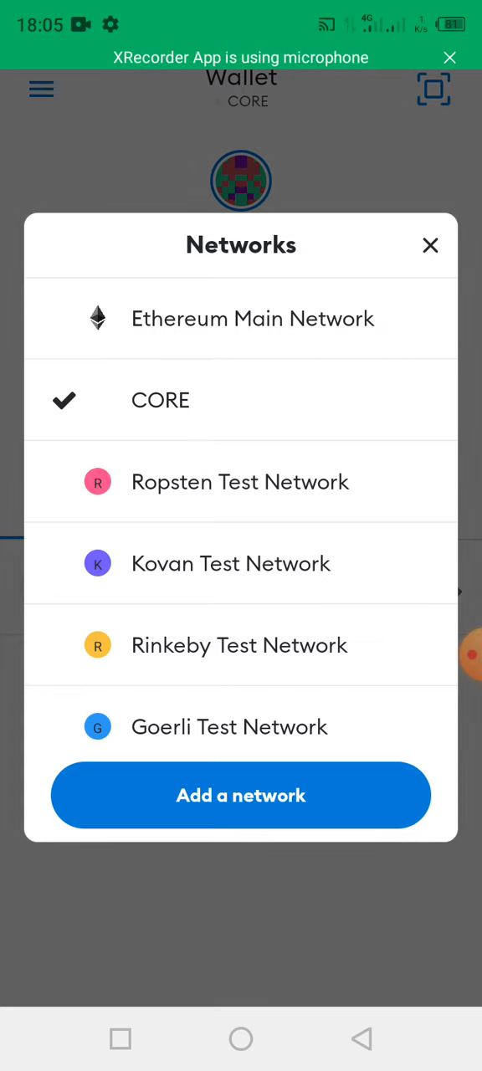
pyautogui.click(431, 245)
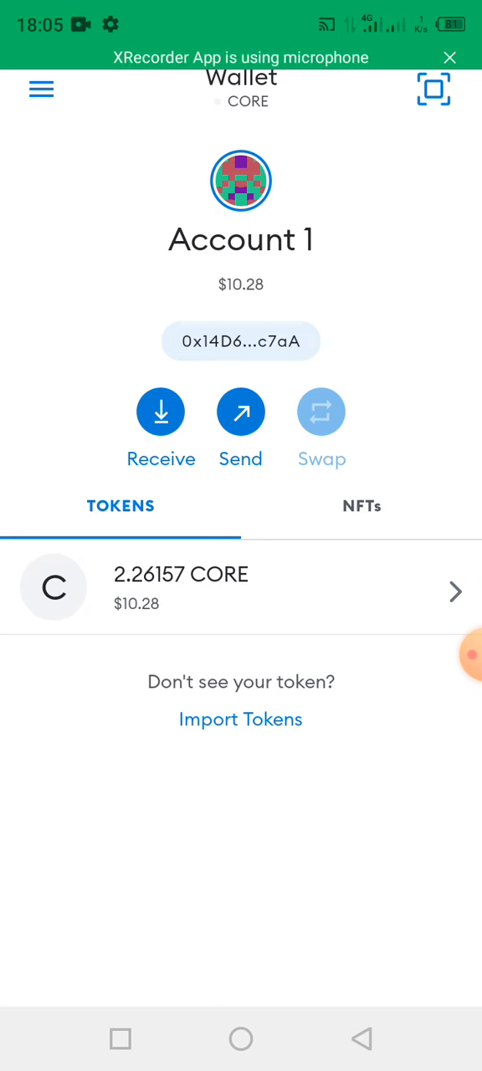
pyautogui.click(41, 90)
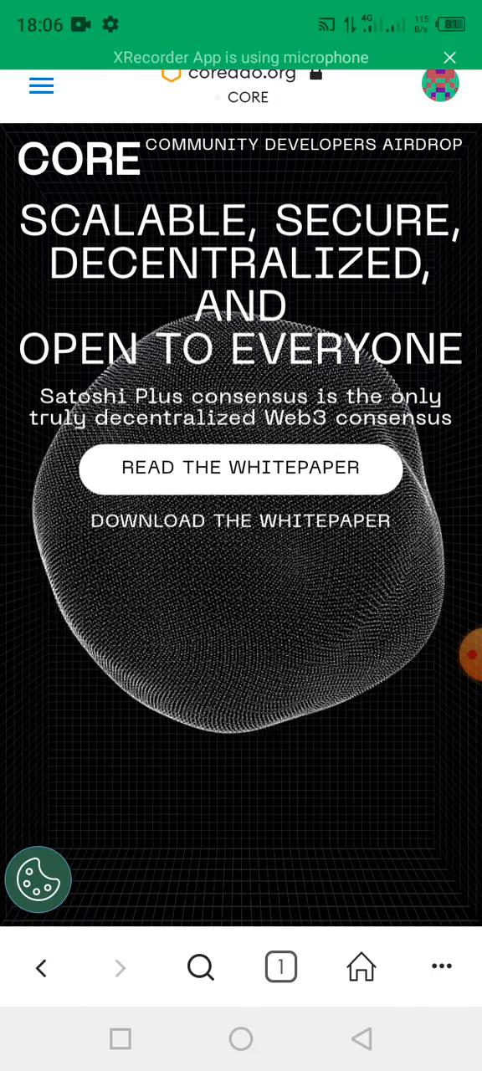
# - Open the airdrop with Nigeria as the country and see next claim date Mar-10-2023 18:04
pyautogui.click(449, 656)
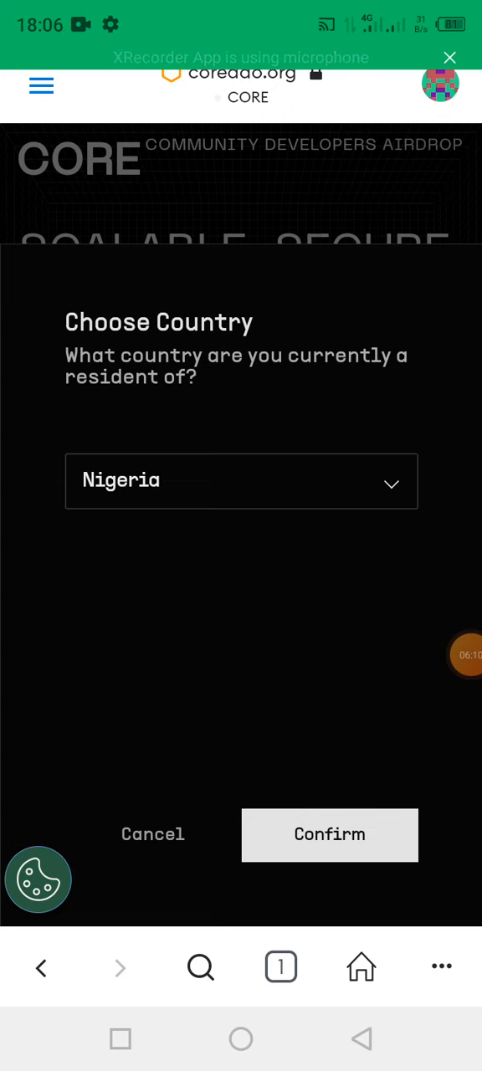
pyautogui.click(329, 835)
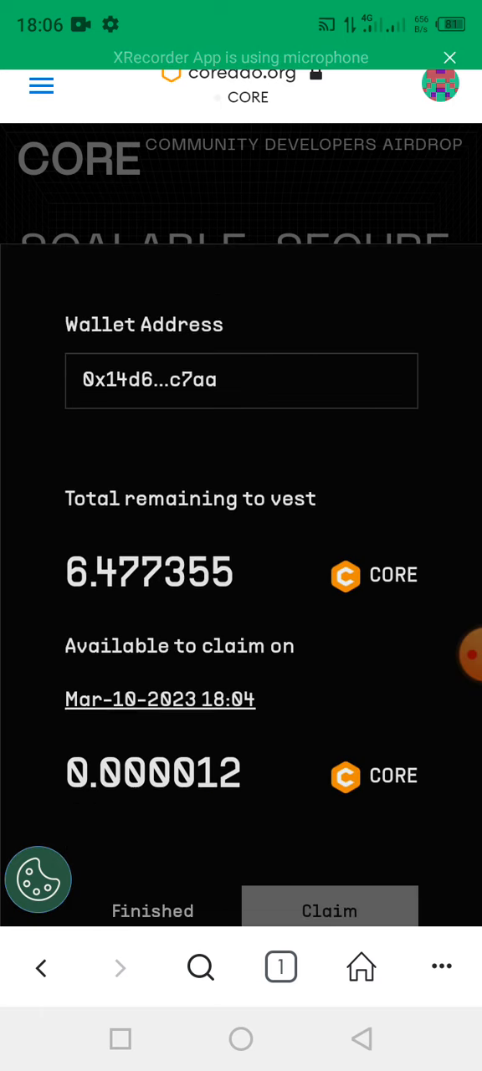
pyautogui.click(449, 655)
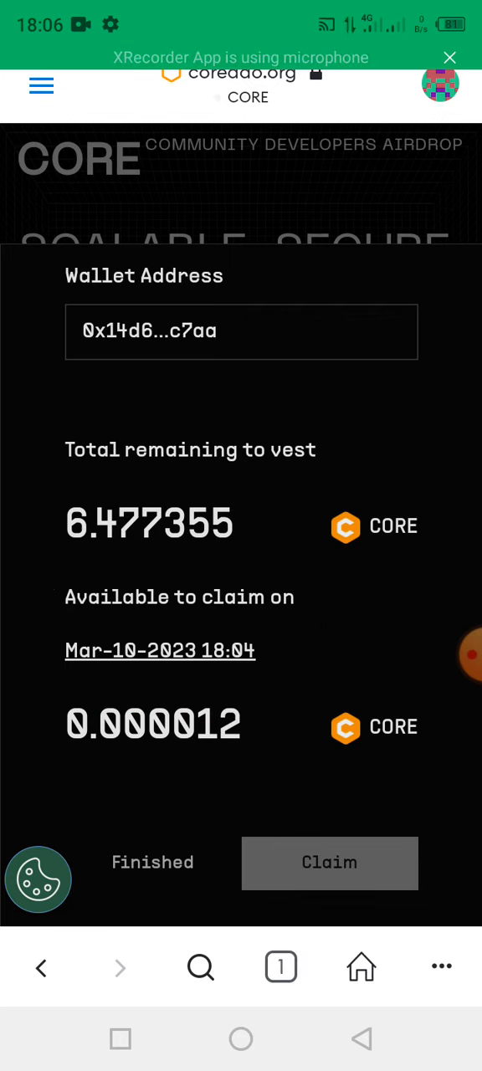
# - Return to the MetaMask wallet view showing 2.26157 CORE
pyautogui.click(449, 655)
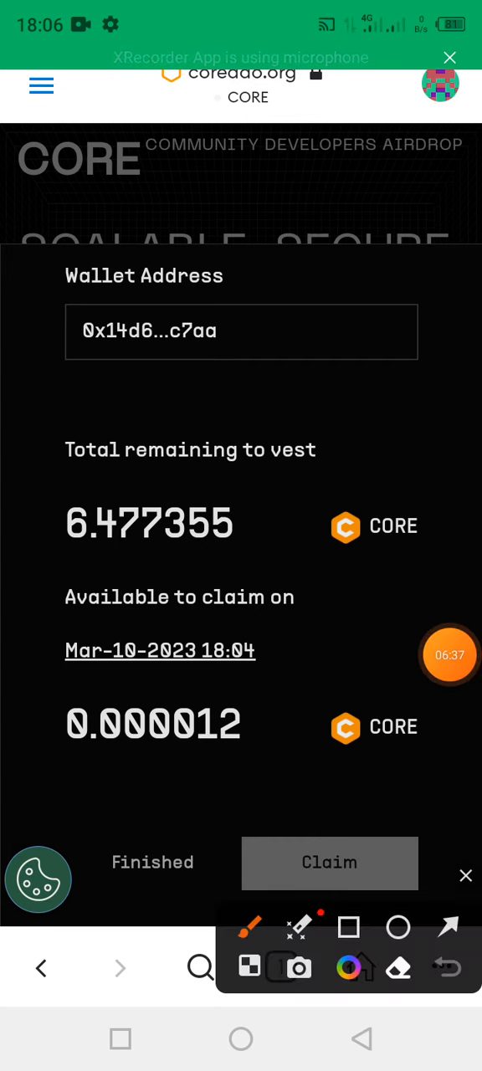
pyautogui.moveTo(234, 678); pyautogui.dragTo(235, 678)
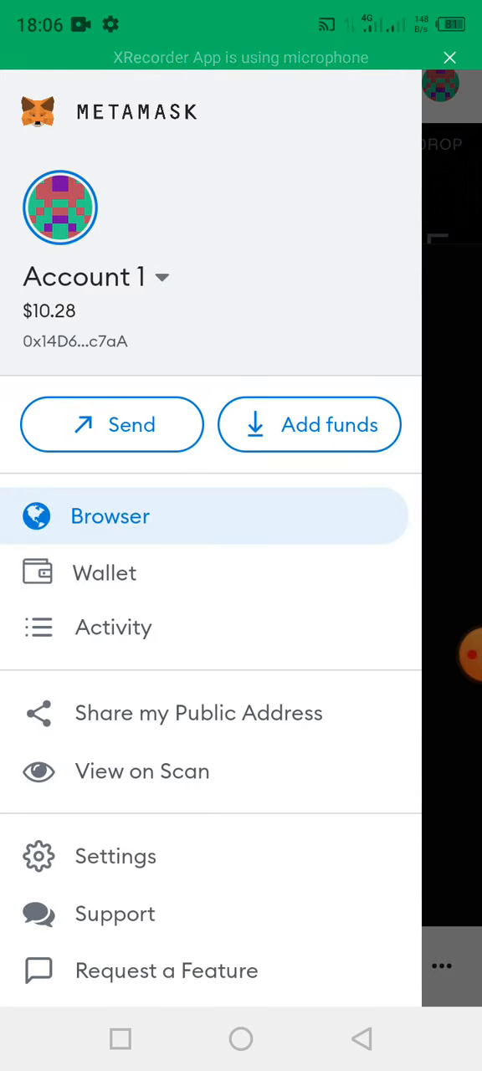
pyautogui.click(104, 572)
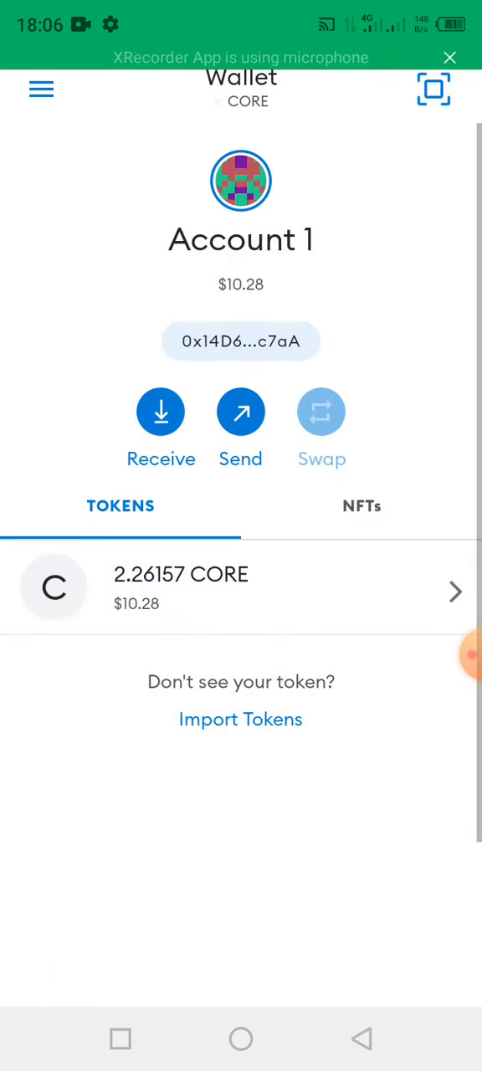